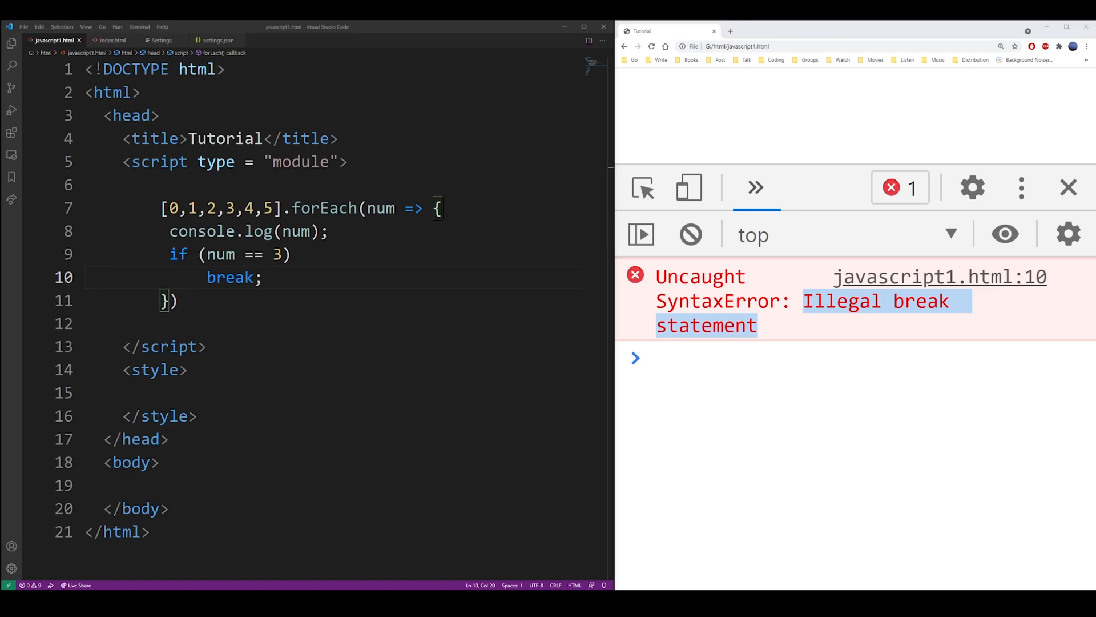
# Step: Swap forEach for .some() returning num === 3, then strip the callback leaving the bare array
pyautogui.write('some')
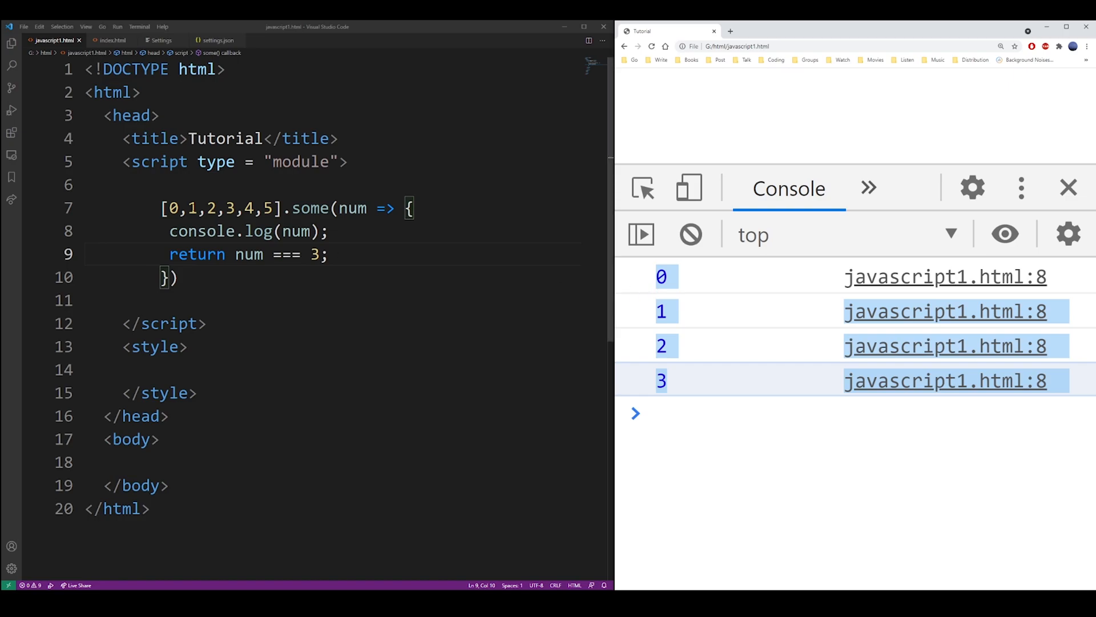
pyautogui.moveTo(169, 208); pyautogui.dragTo(238, 208)
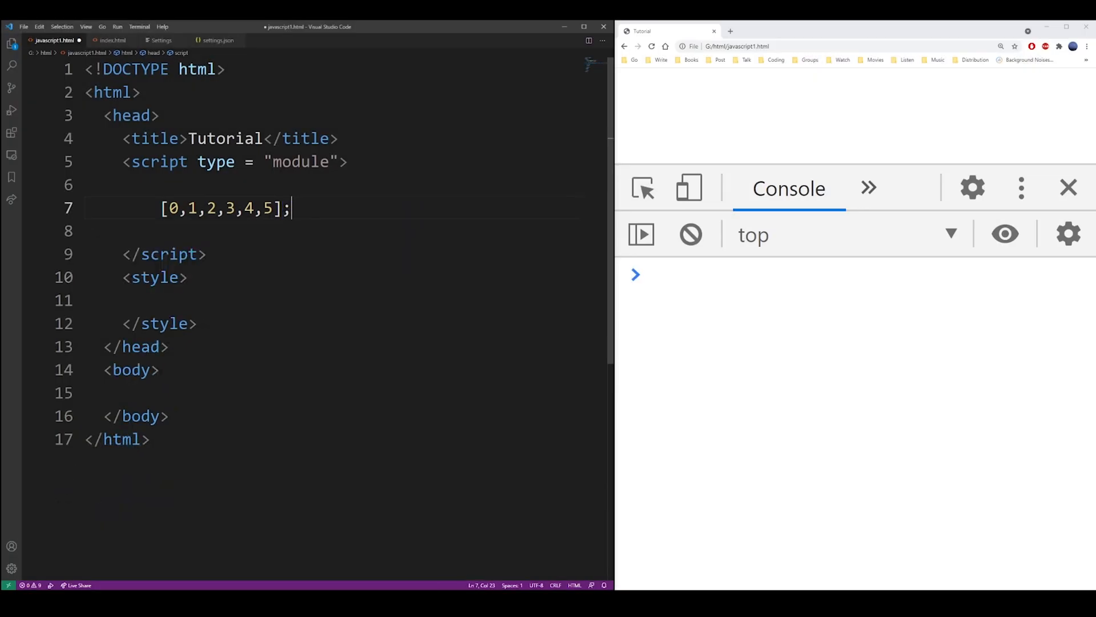
# Step: Declare let arr, loop with for (let el of arr) logging el and break when el === 3
pyautogui.write('let arr =')
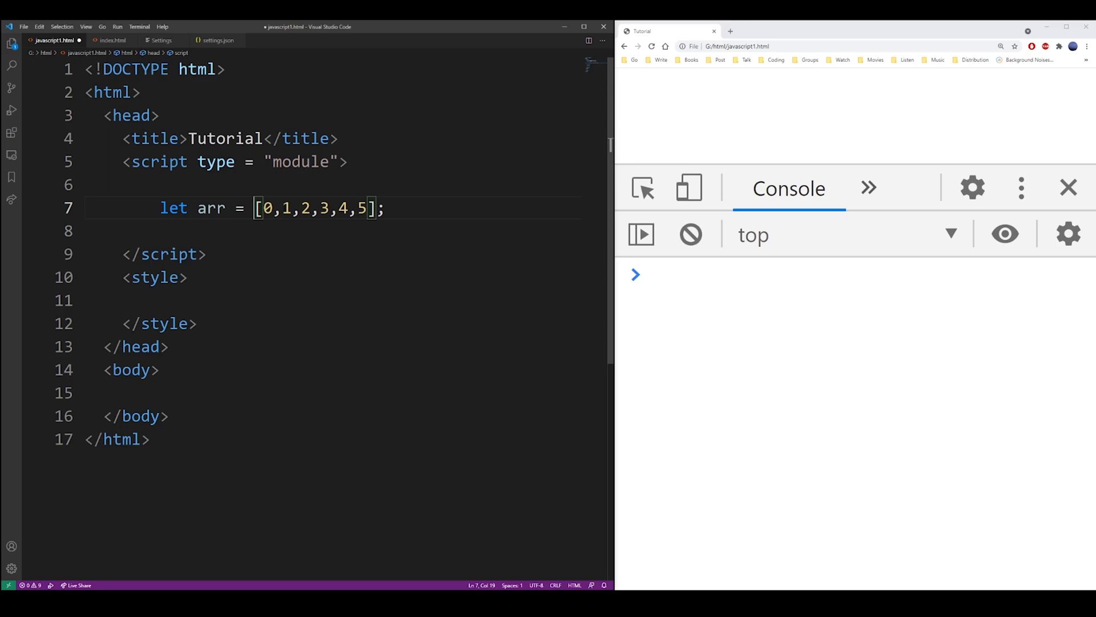
pyautogui.write('for (let el of arr) {')
pyautogui.write('console.log(el')
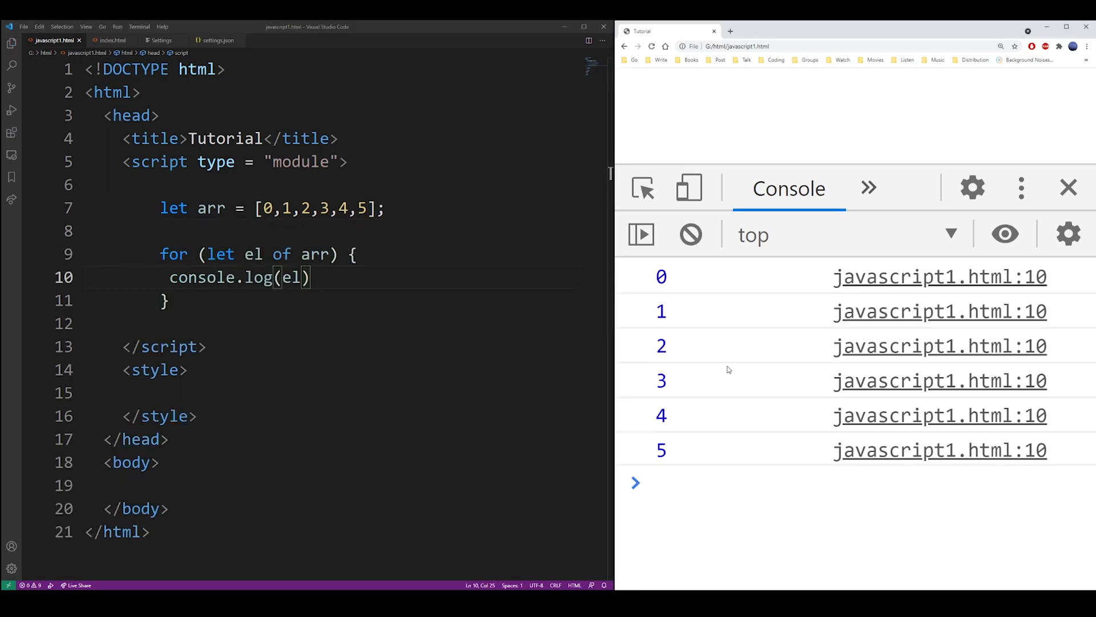
pyautogui.write('if (el === 3)')
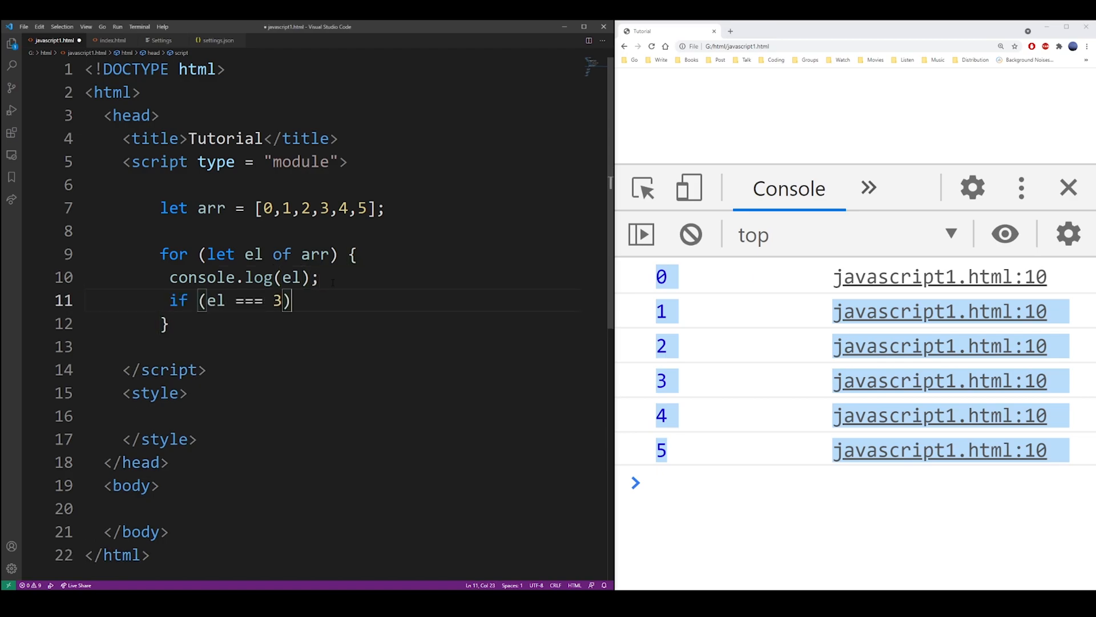
pyautogui.write('break;')
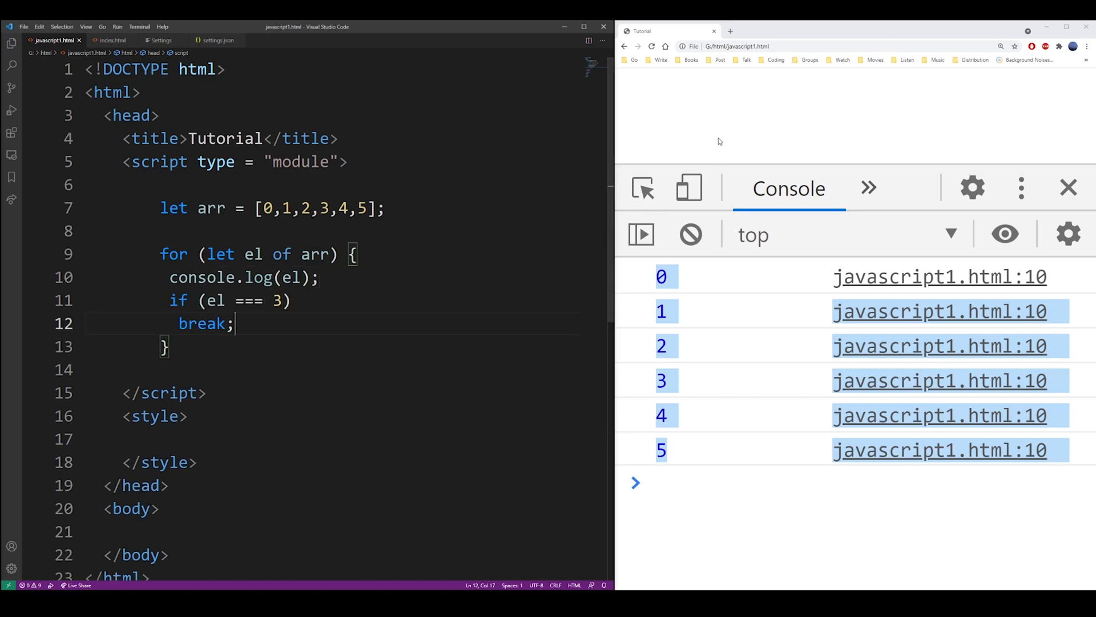